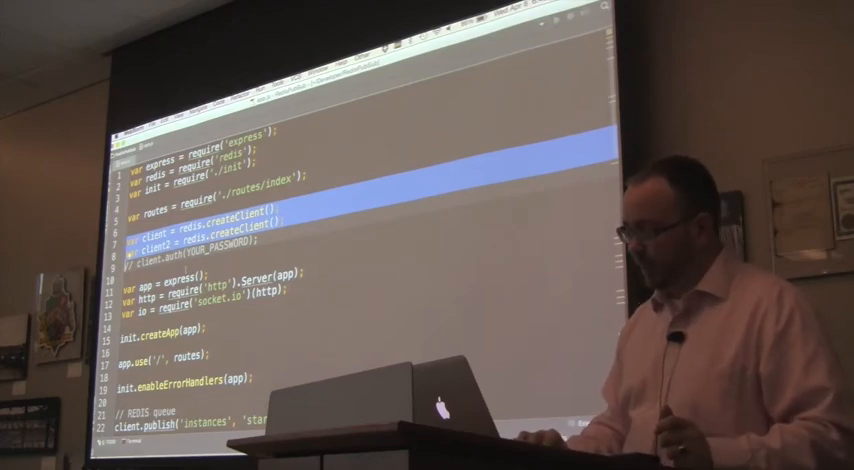
# Step: Roll the dice on the DiceRollerIO page seven times, producing fresh rows of values and totals
pyautogui.scroll(-3)
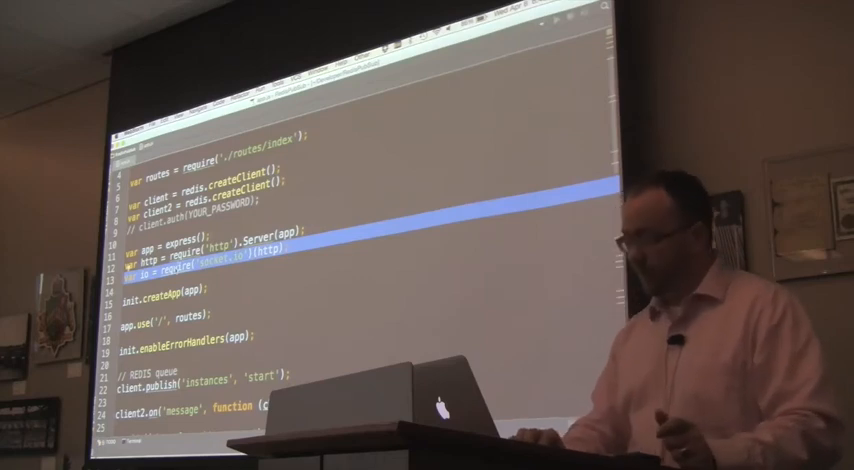
pyautogui.scroll(-3)
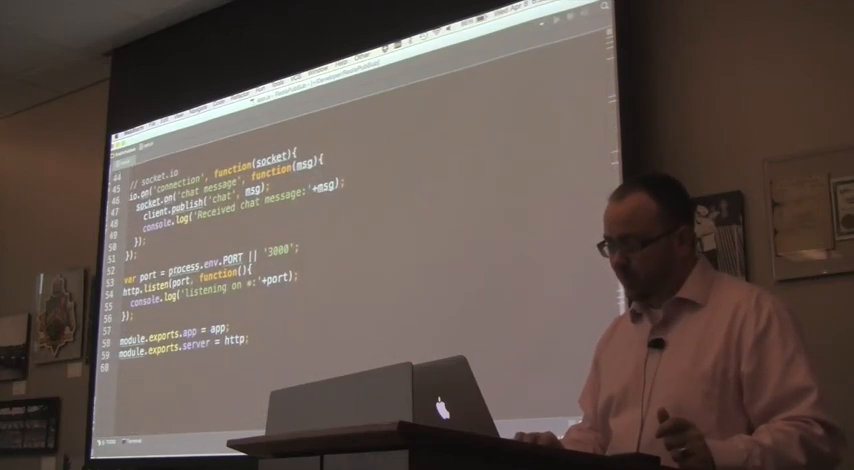
pyautogui.scroll(3)
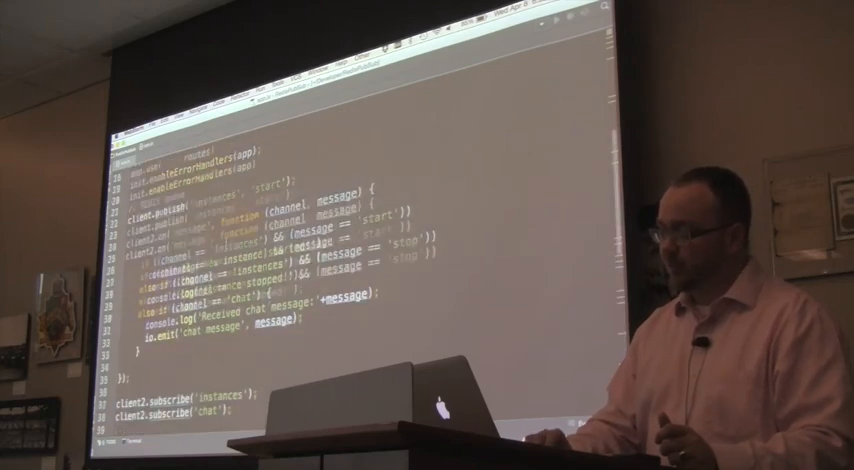
pyautogui.scroll(3)
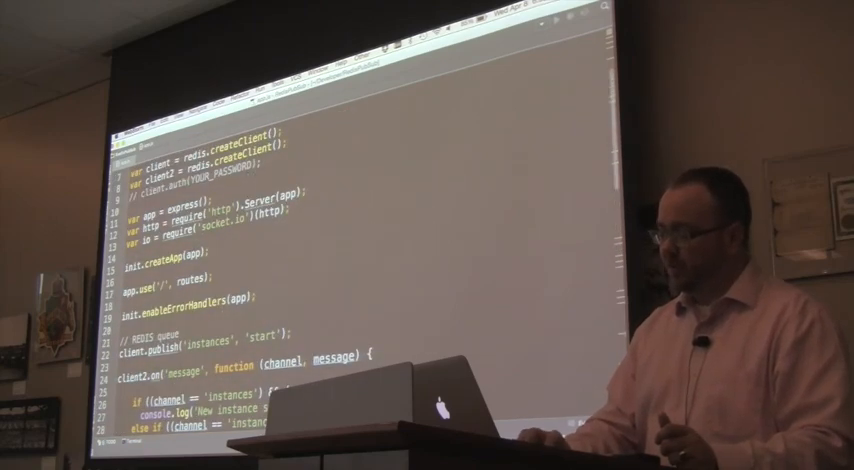
pyautogui.scroll(3)
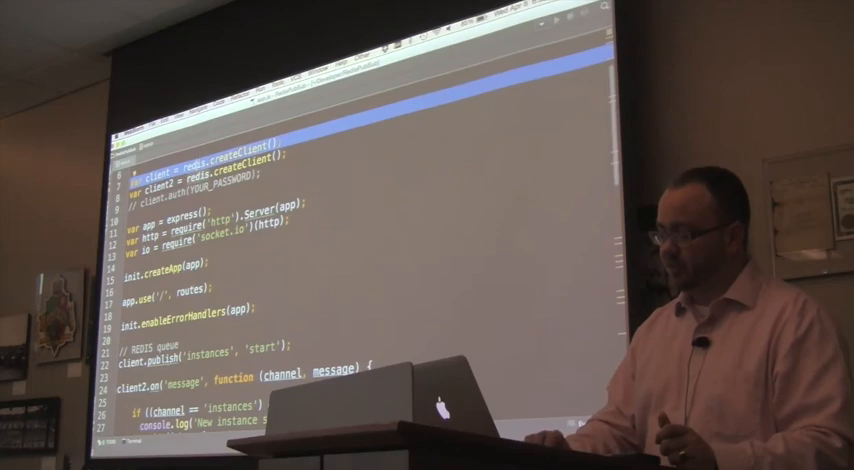
pyautogui.scroll(-3)
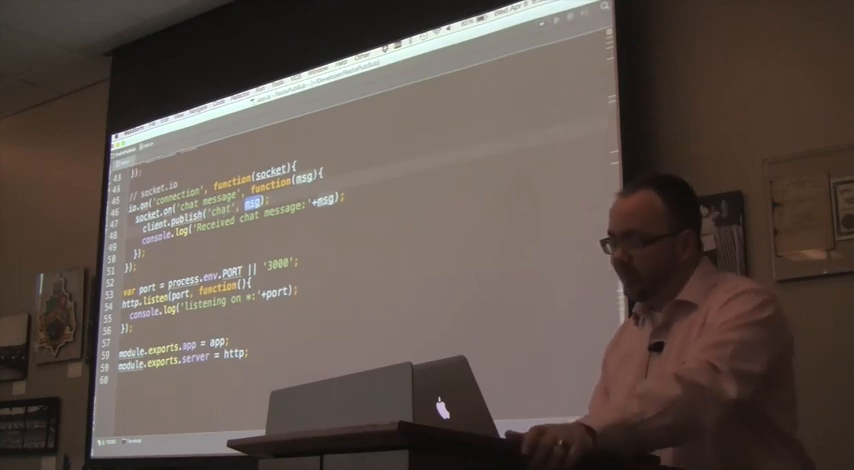
pyautogui.scroll(3)
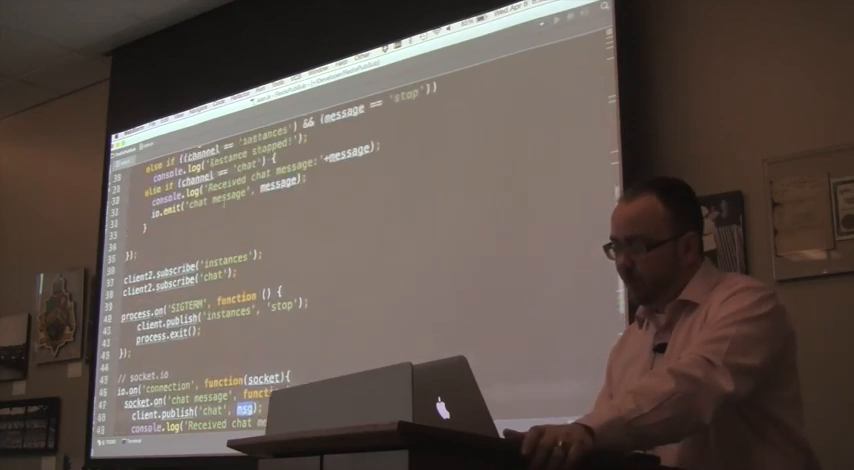
pyautogui.scroll(3)
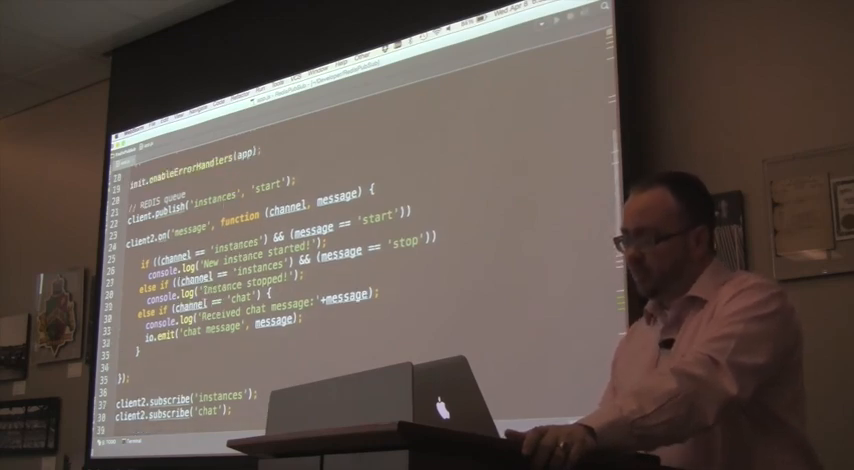
pyautogui.scroll(-3)
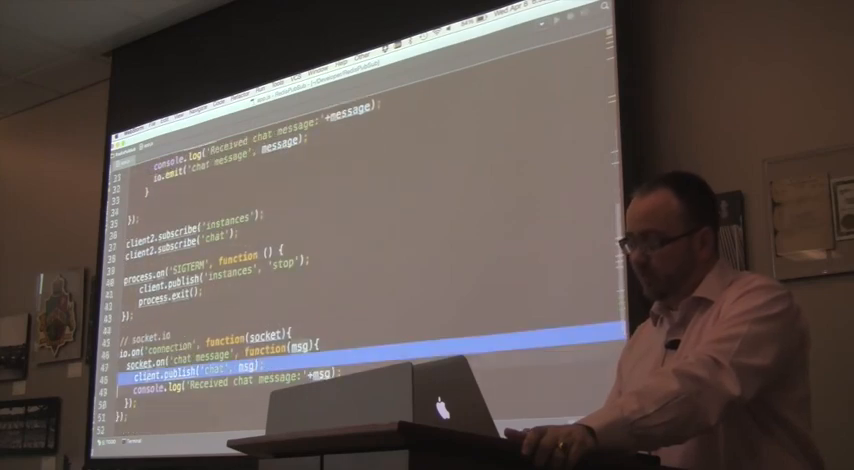
pyautogui.scroll(3)
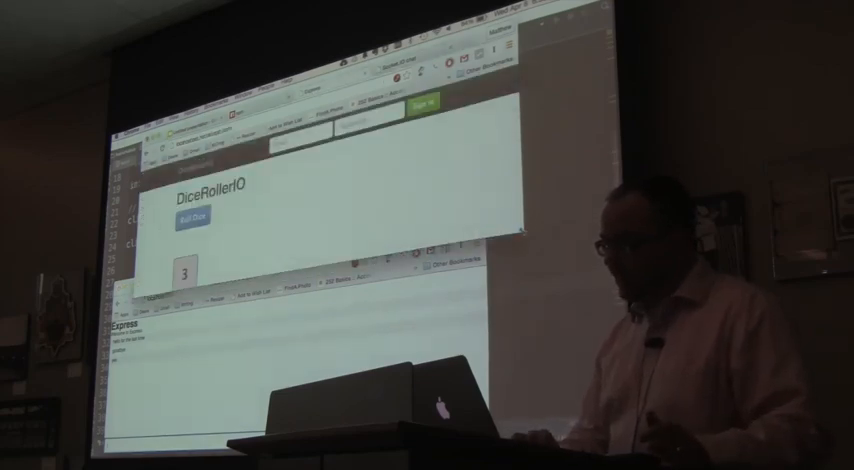
pyautogui.click(188, 222)
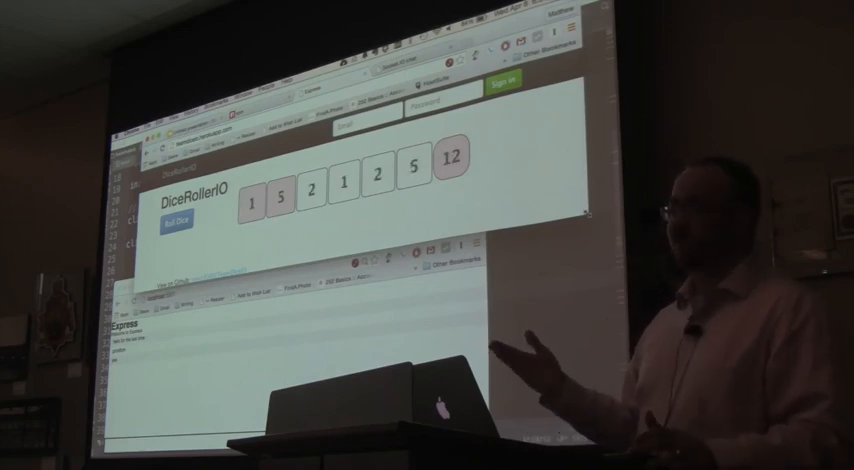
pyautogui.click(178, 220)
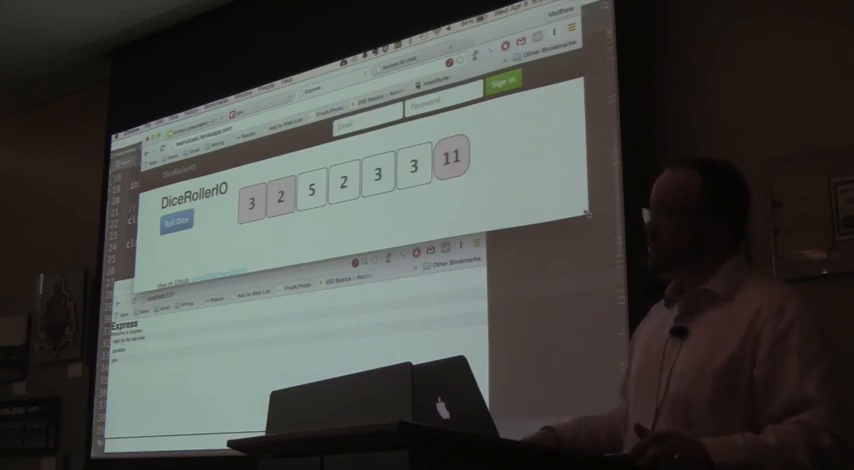
pyautogui.click(174, 218)
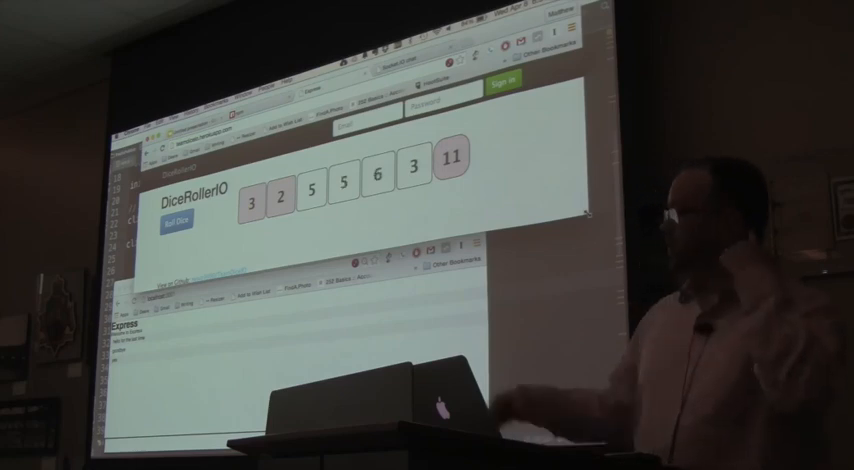
pyautogui.click(178, 222)
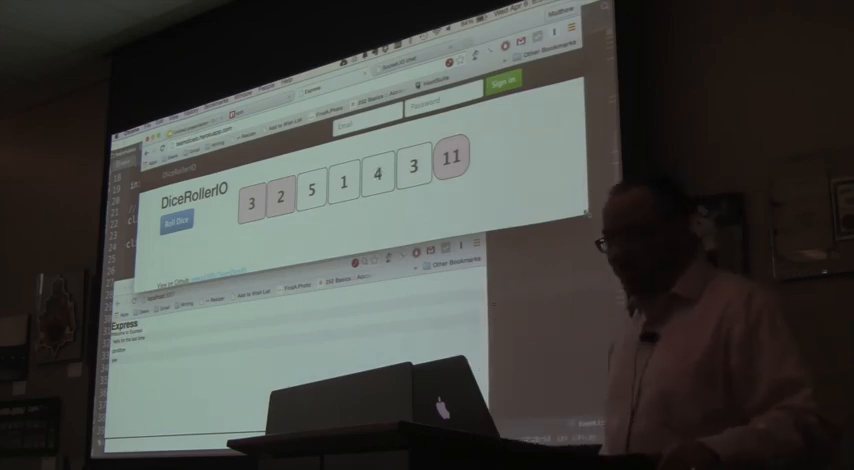
pyautogui.click(174, 222)
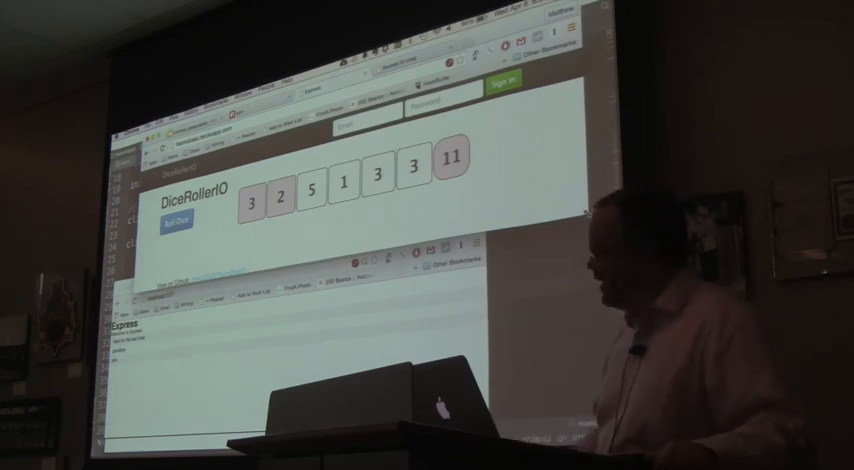
pyautogui.click(176, 220)
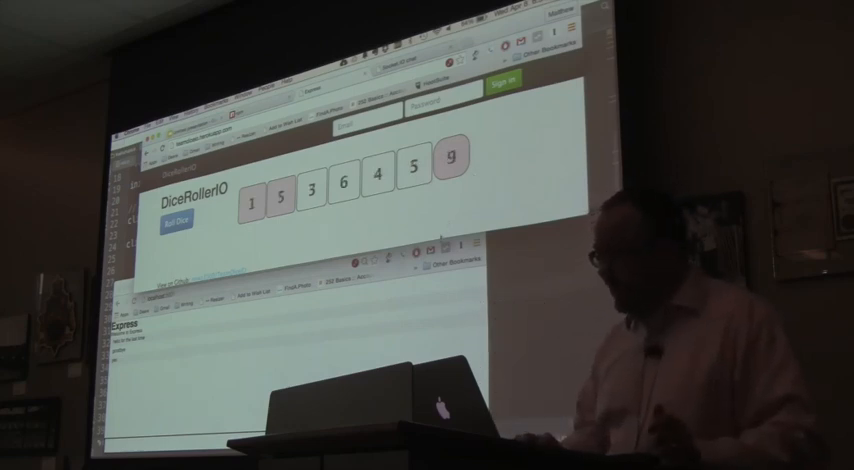
pyautogui.click(172, 220)
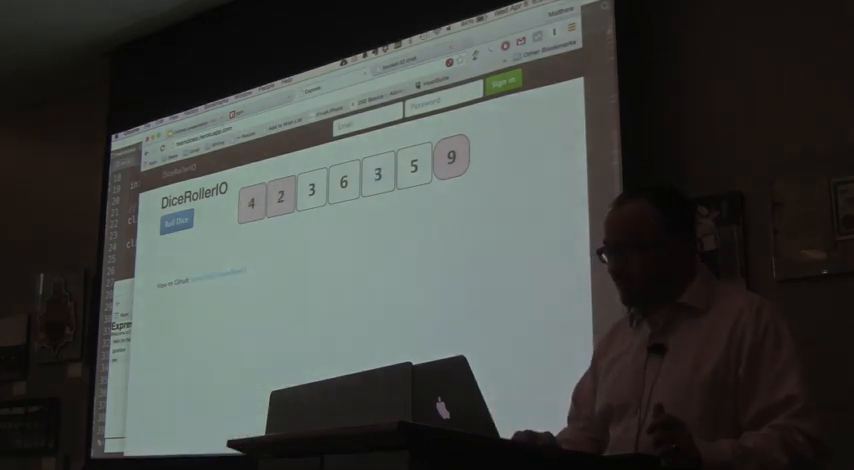